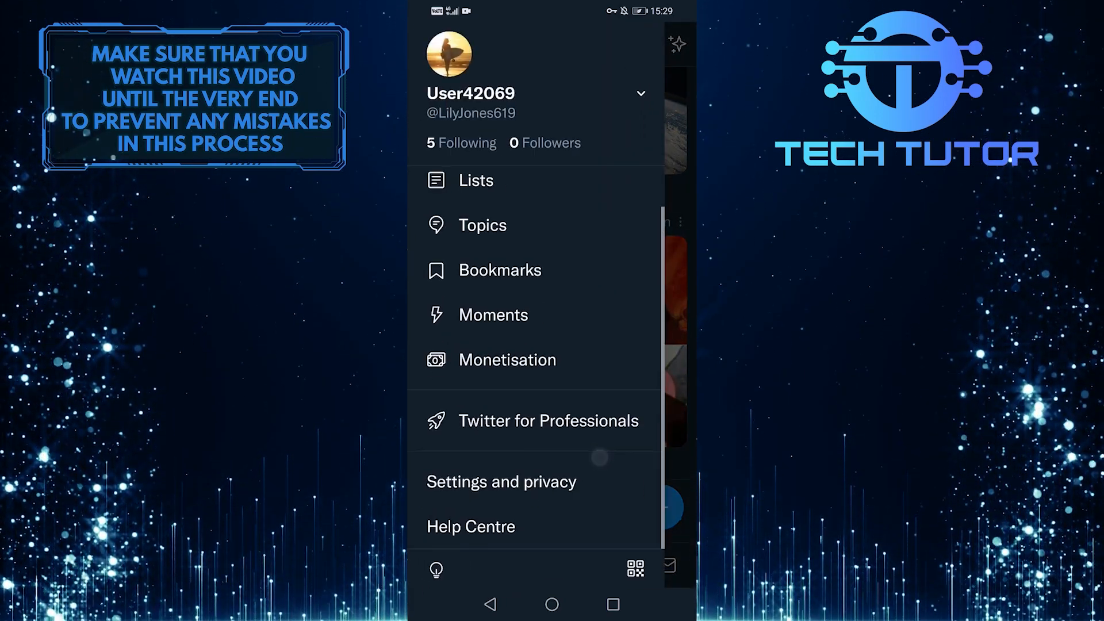
Review the Direct messages privacy toggles (requests from everyone off, read receipts on), then return Home.
click(502, 480)
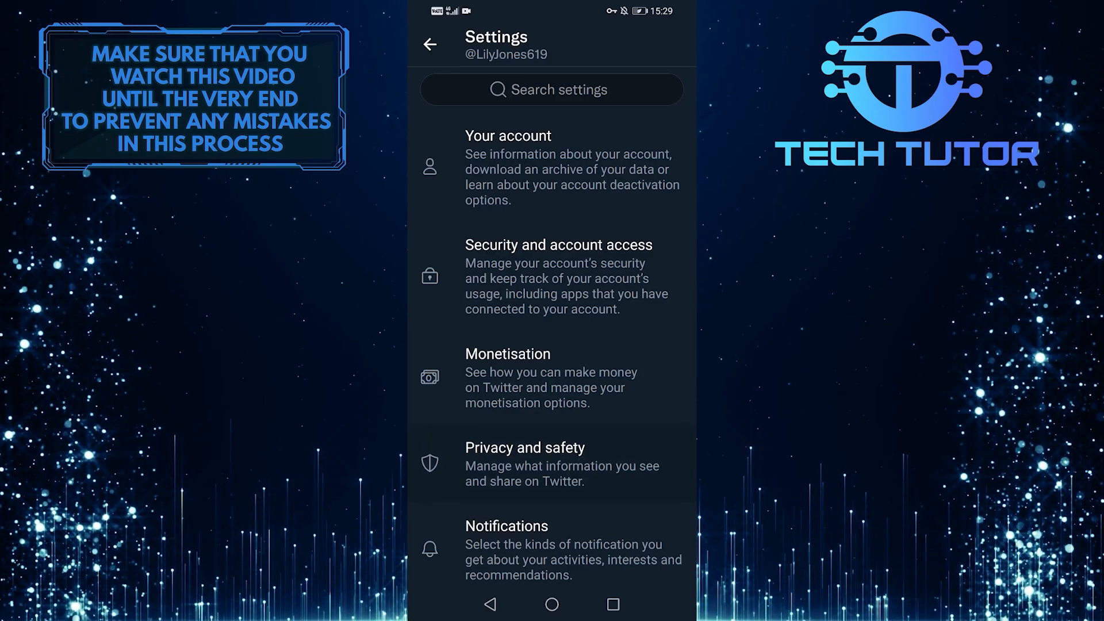
click(524, 464)
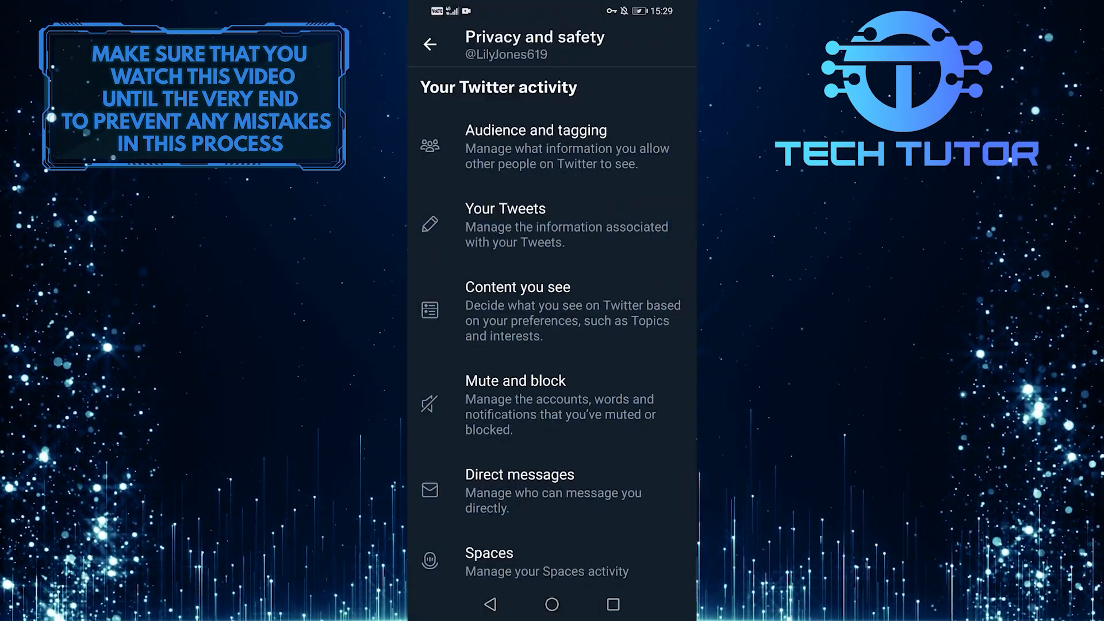
click(520, 474)
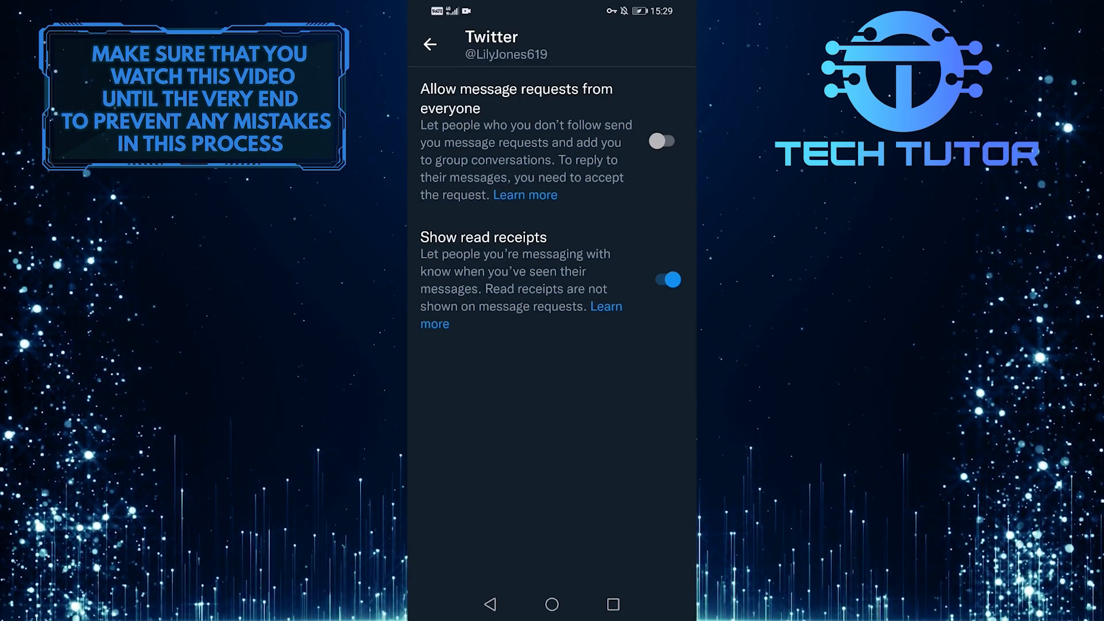
click(430, 44)
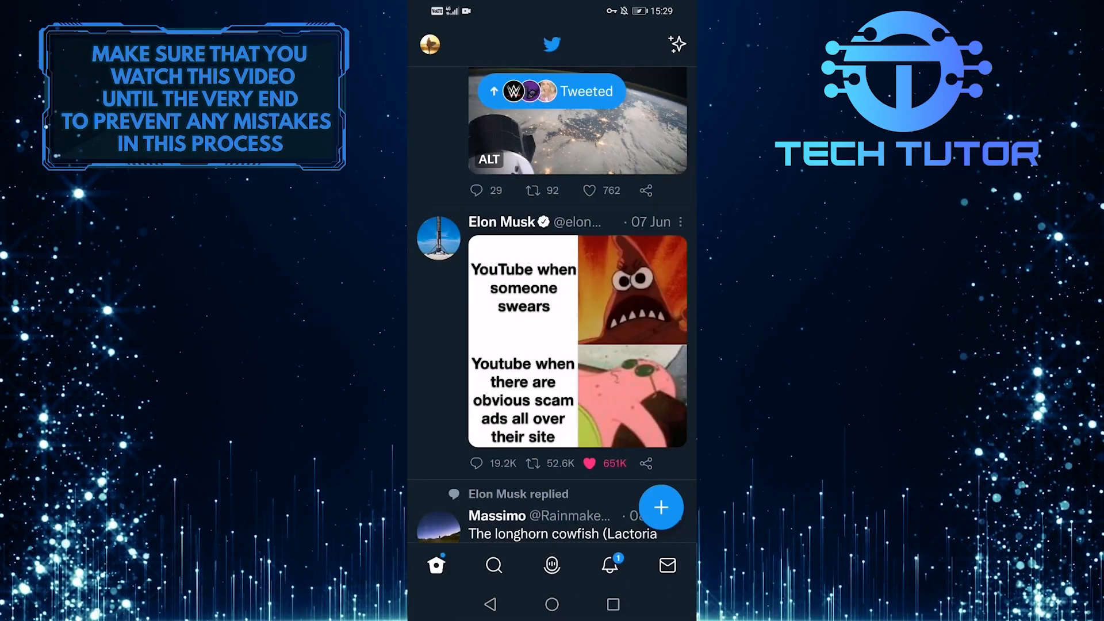
Start a new direct message from the Messages inbox, showing suggested recipients.
click(666, 565)
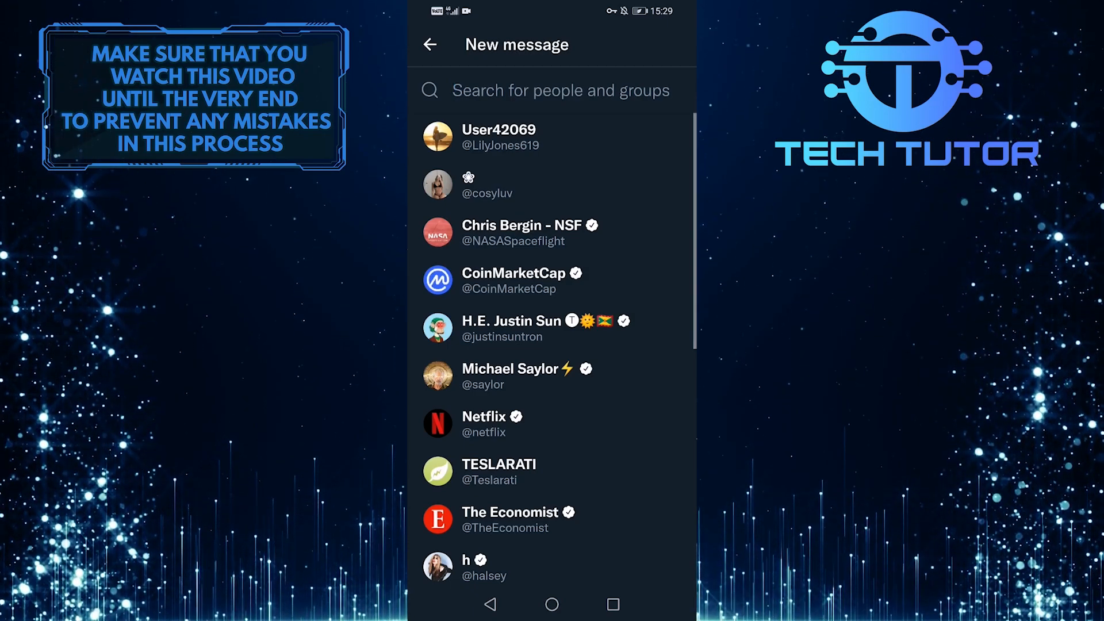
click(560, 91)
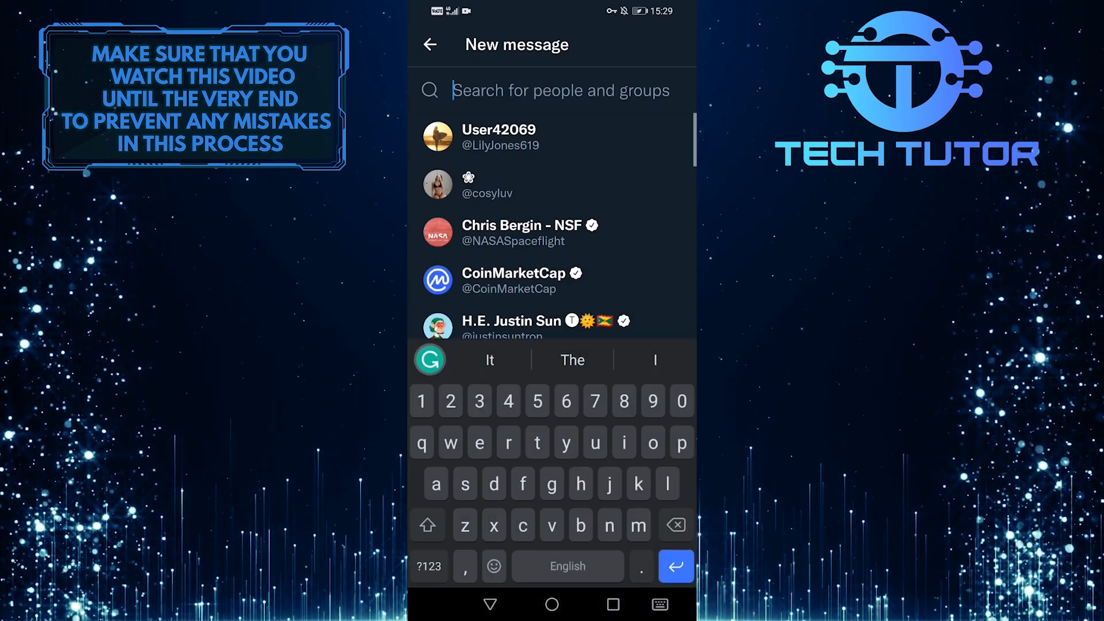
text(dc)
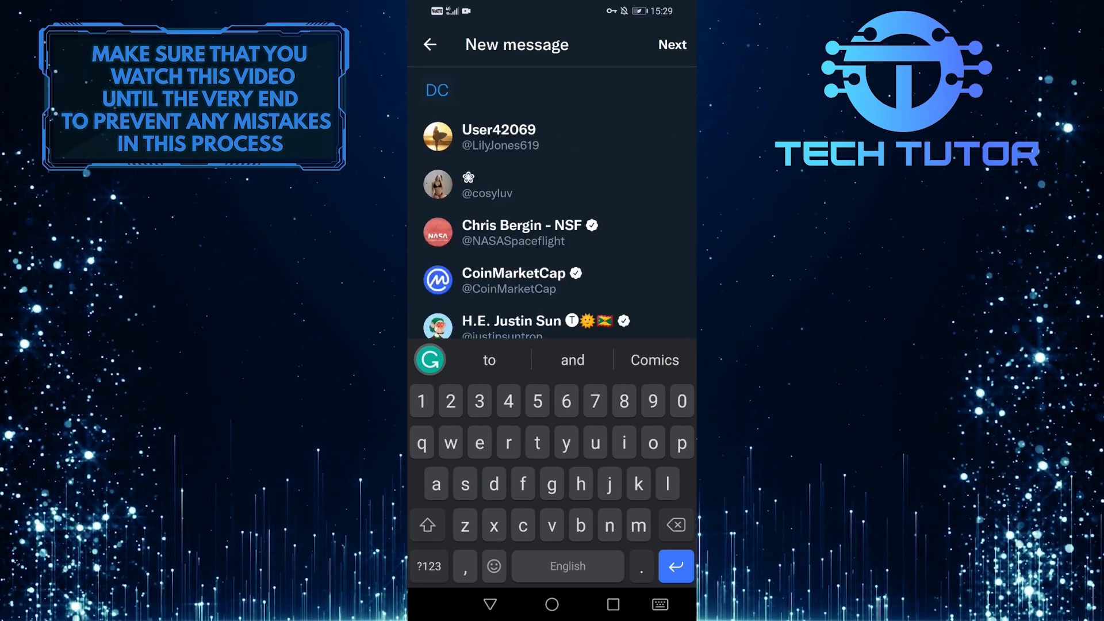
click(437, 90)
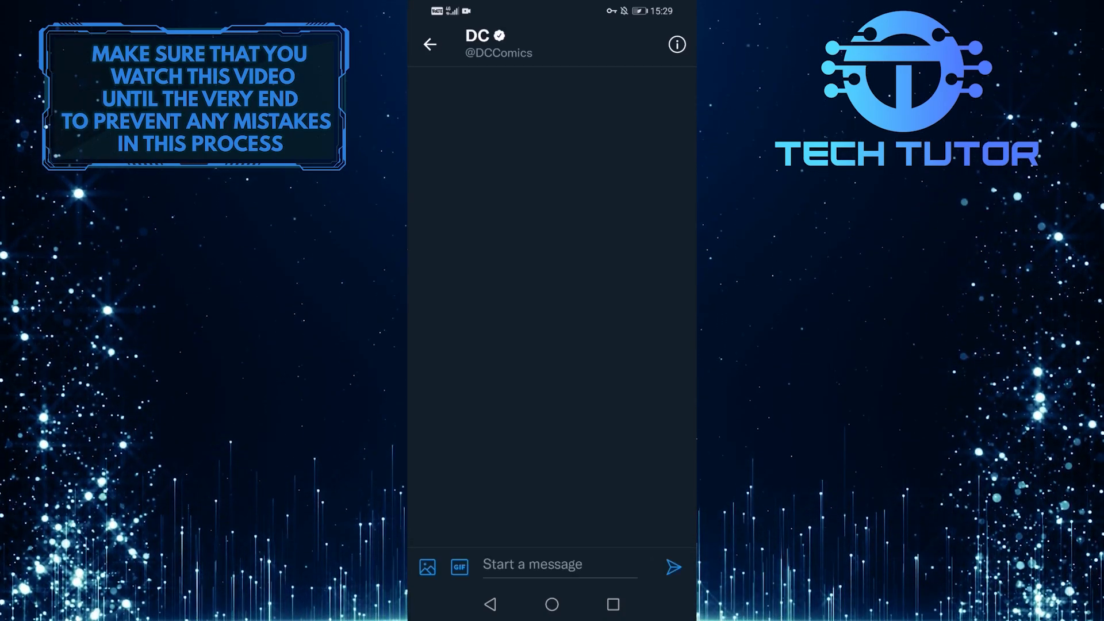
click(556, 563)
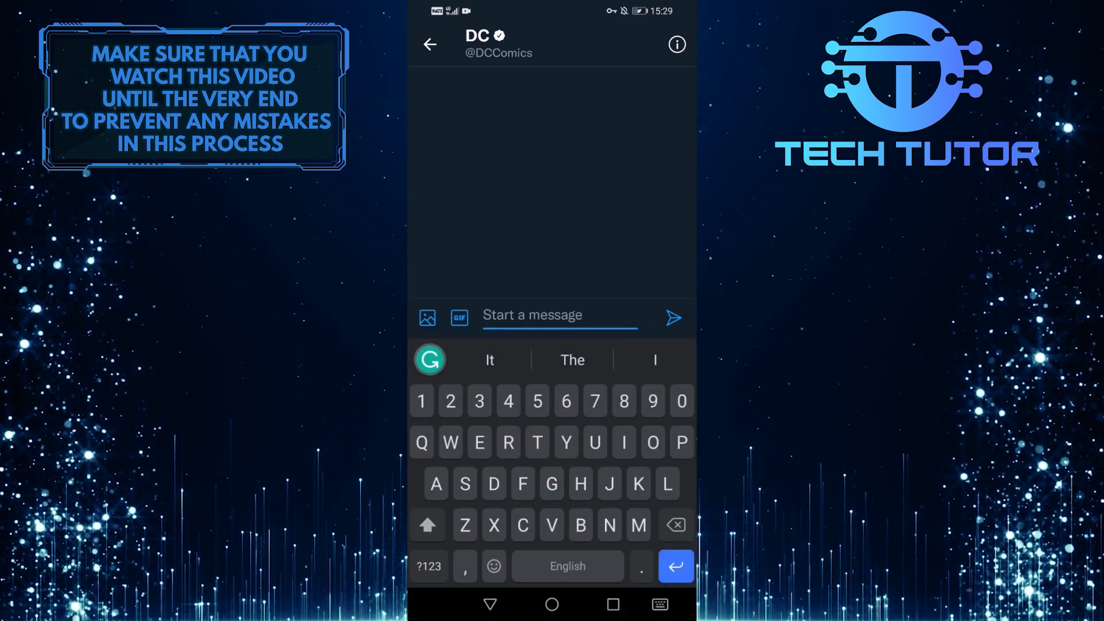
text(Hello)
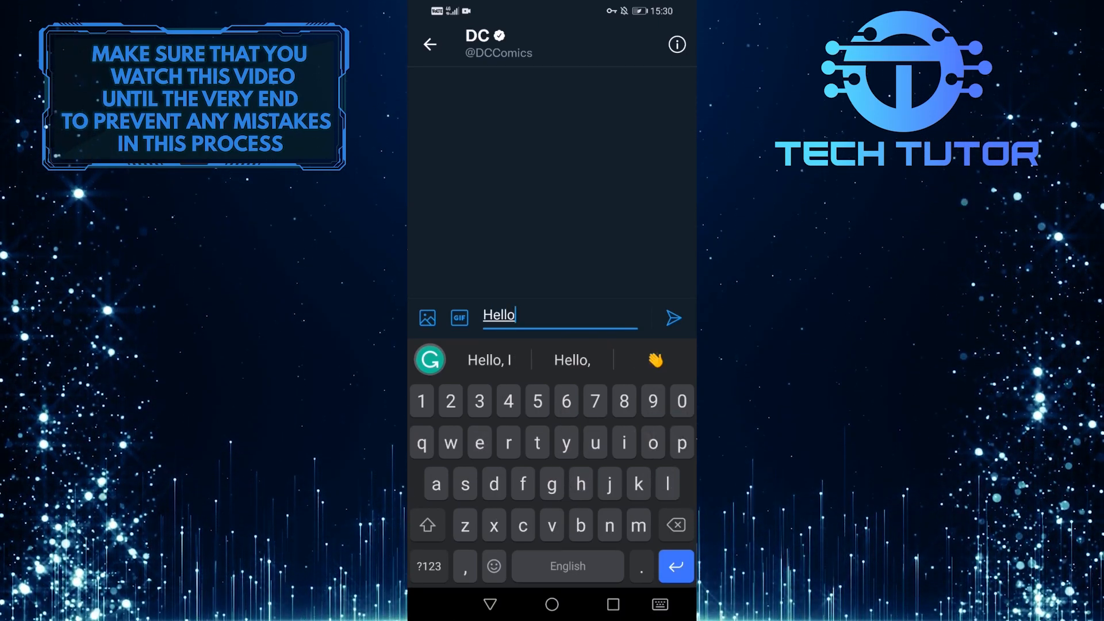
click(672, 318)
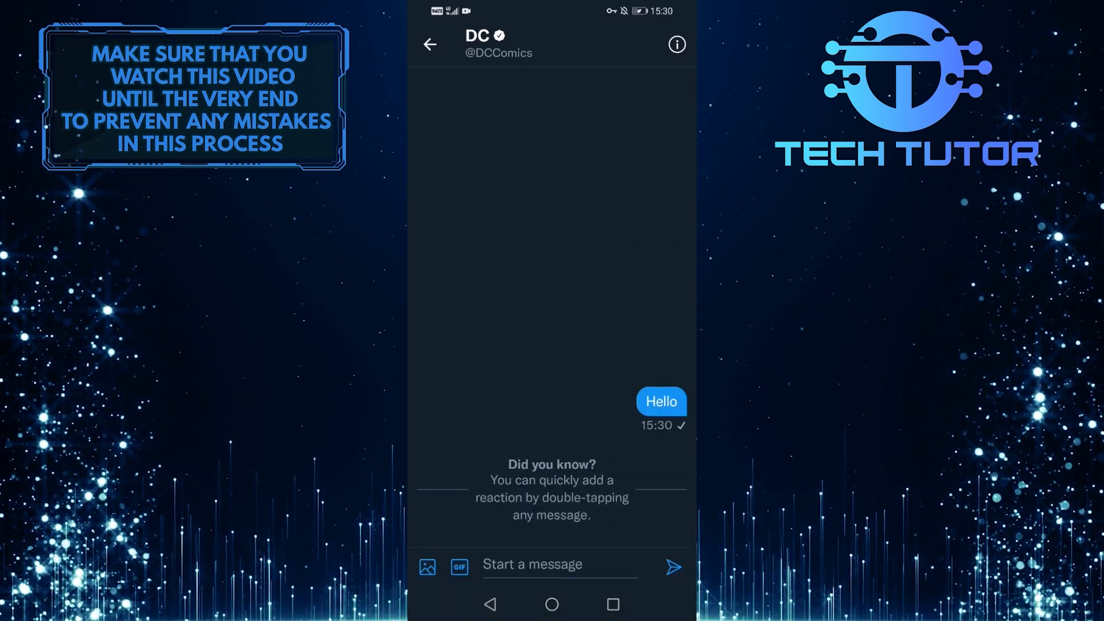
click(426, 566)
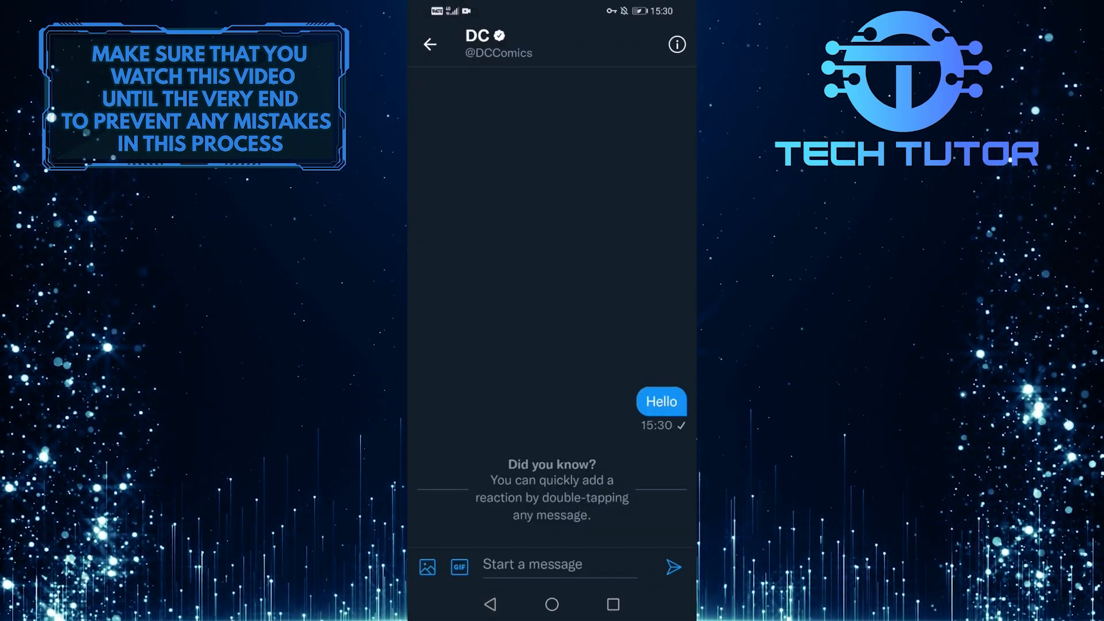
click(458, 566)
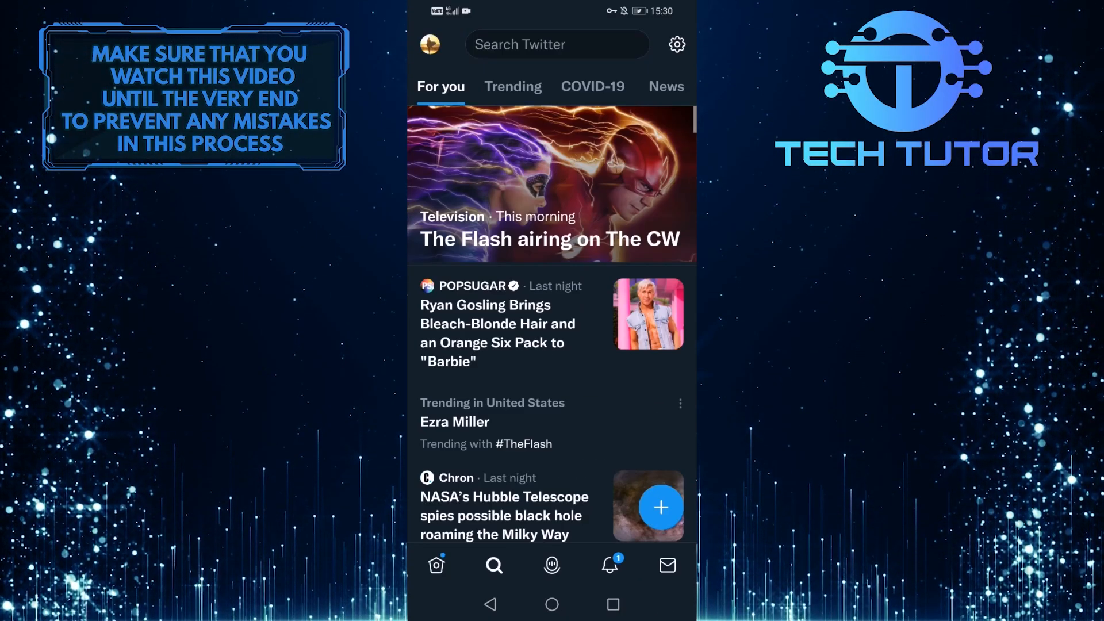
click(556, 44)
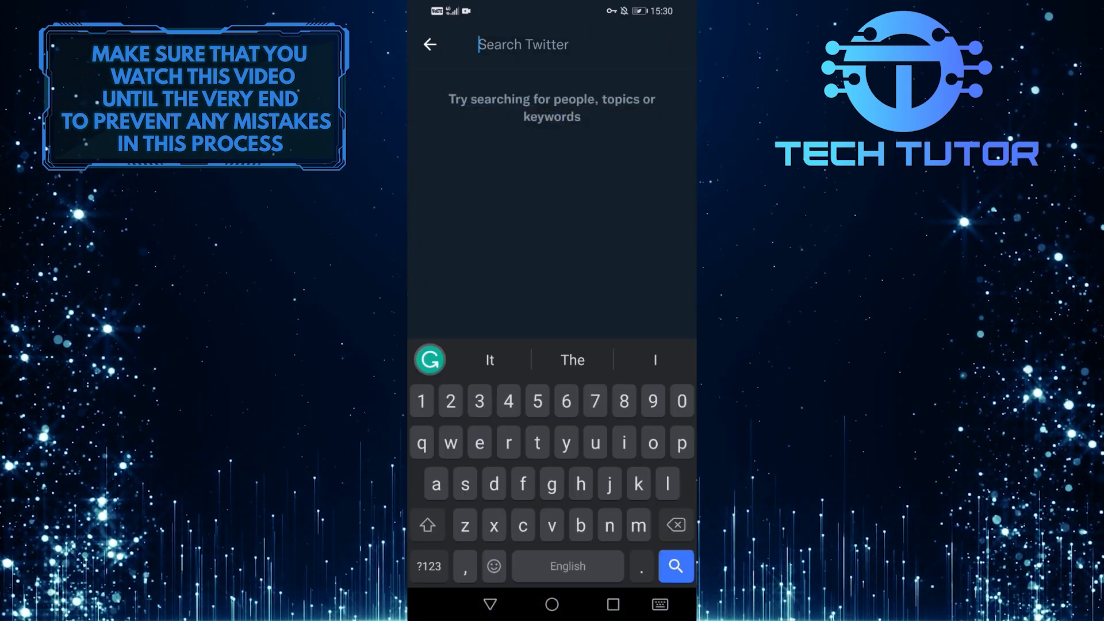
text(dc)
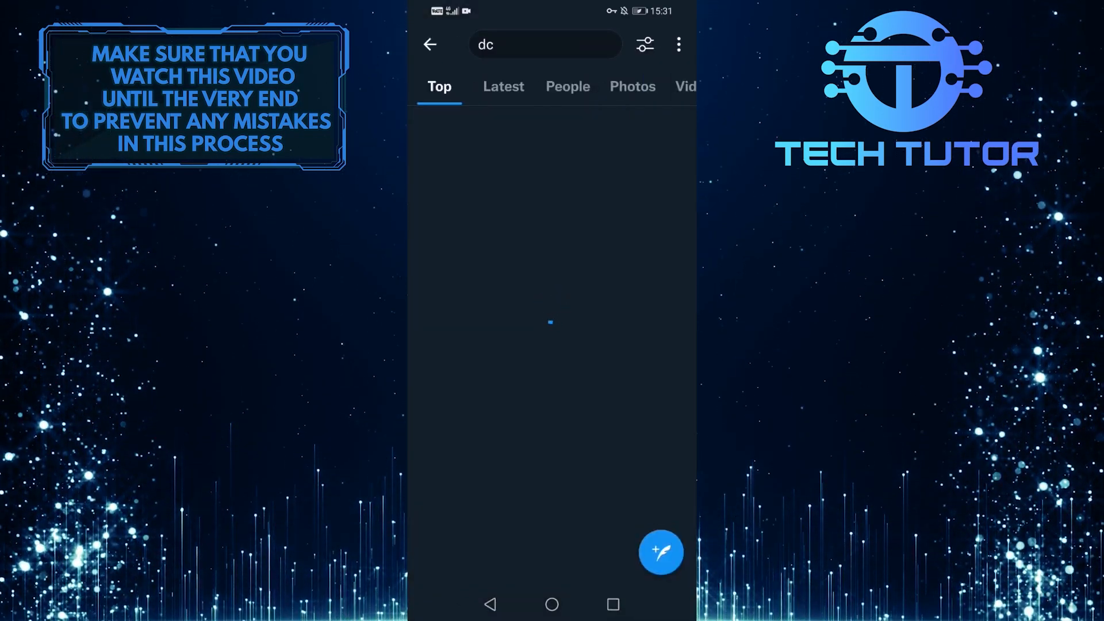
click(567, 85)
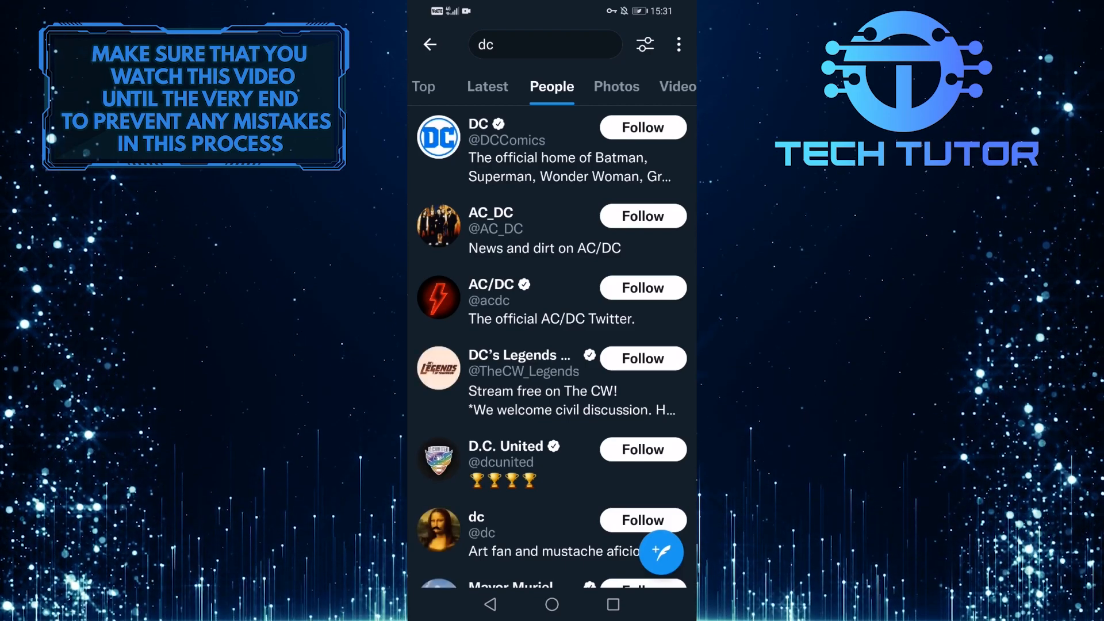
click(507, 139)
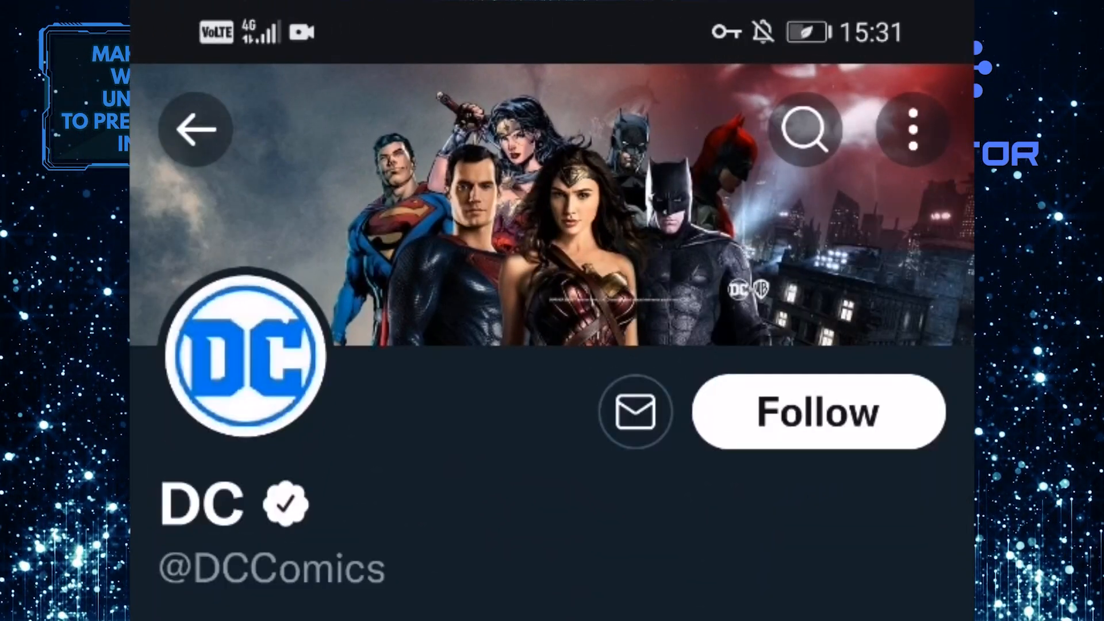
click(633, 411)
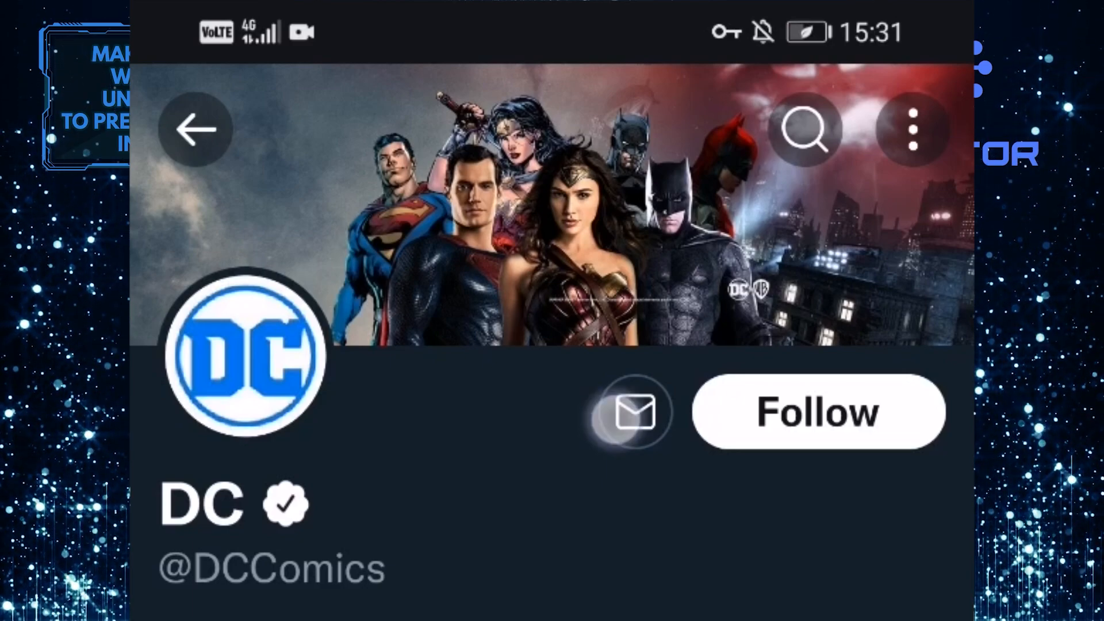
click(630, 411)
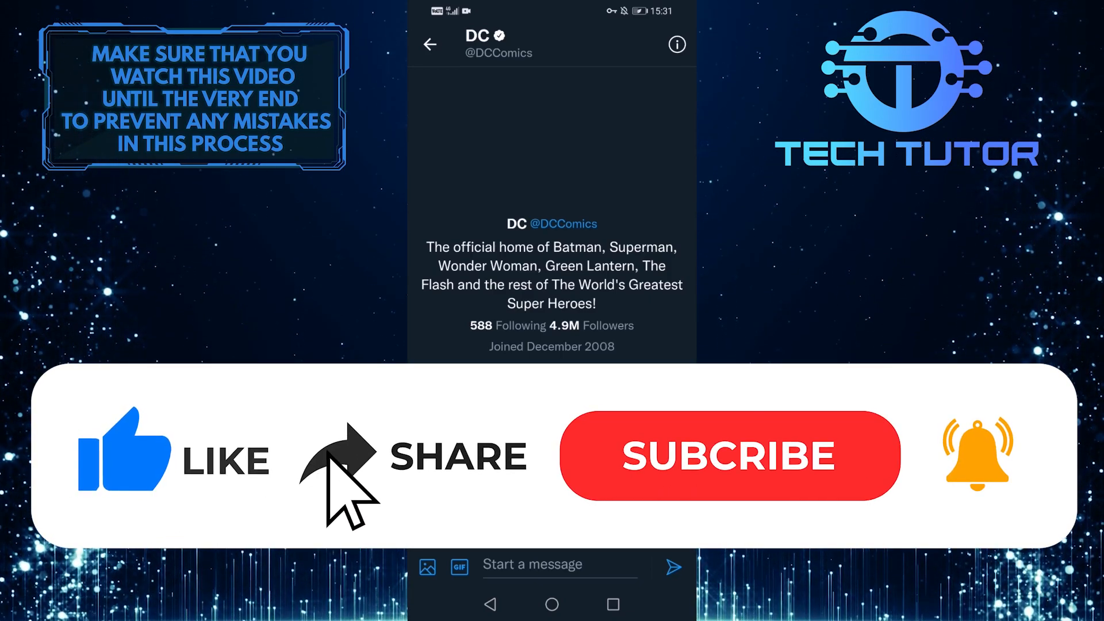
click(730, 455)
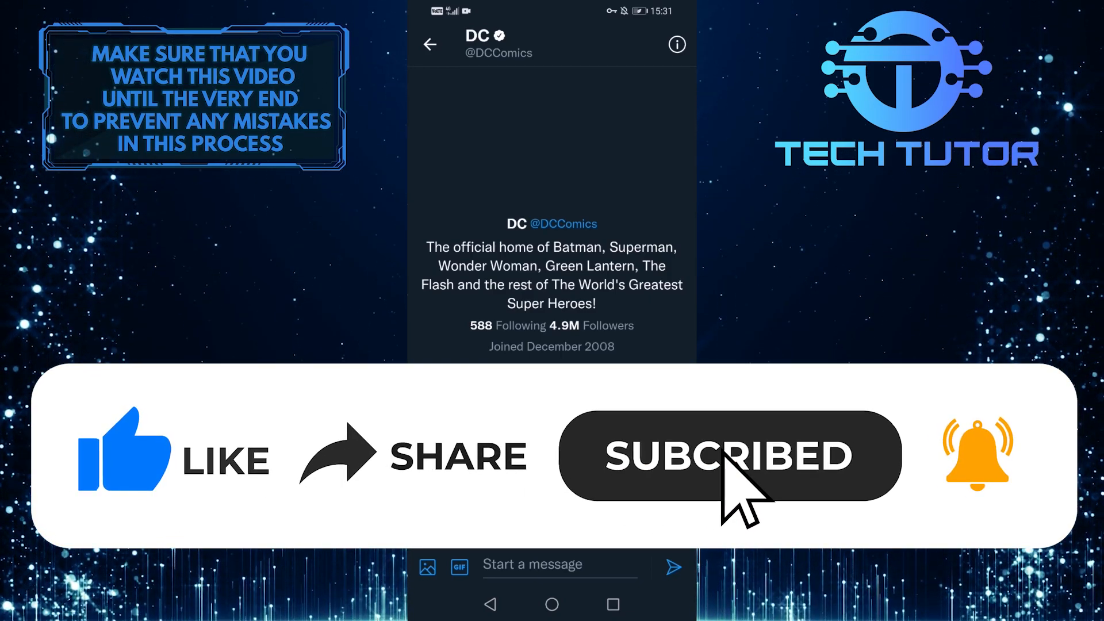